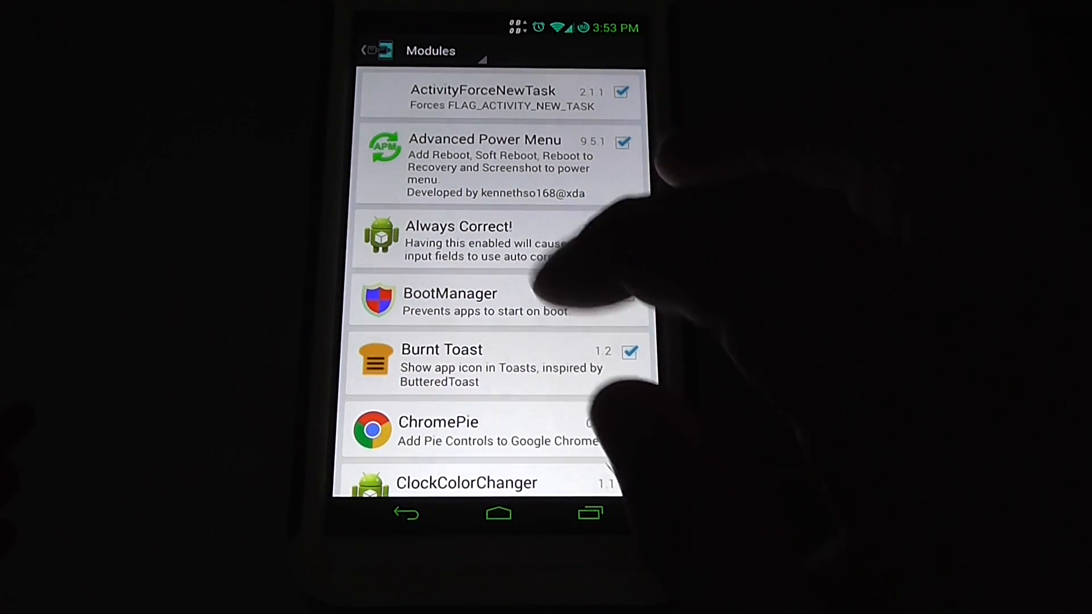
- Go into GravityBox's Statusbar tweaks to reach the notification drawer style settings
scroll("down", 3)
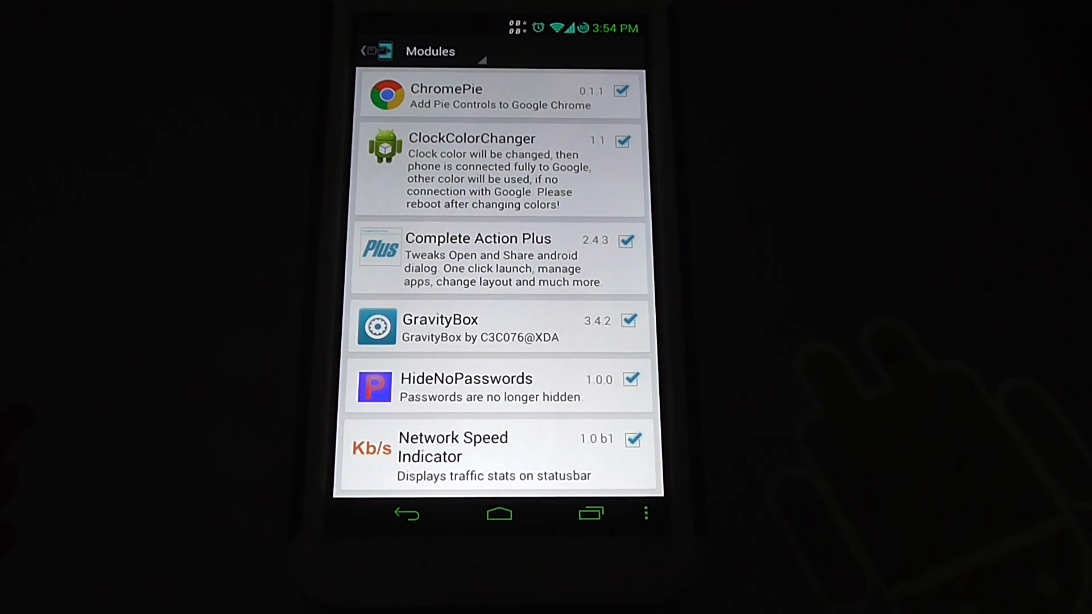
left_click(439, 328)
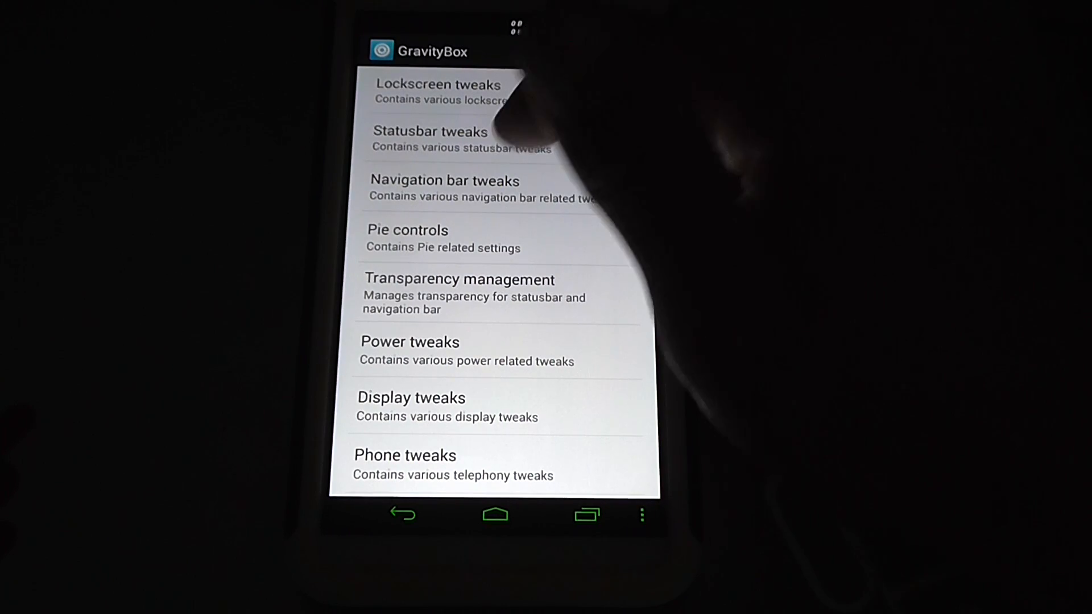
left_click(430, 132)
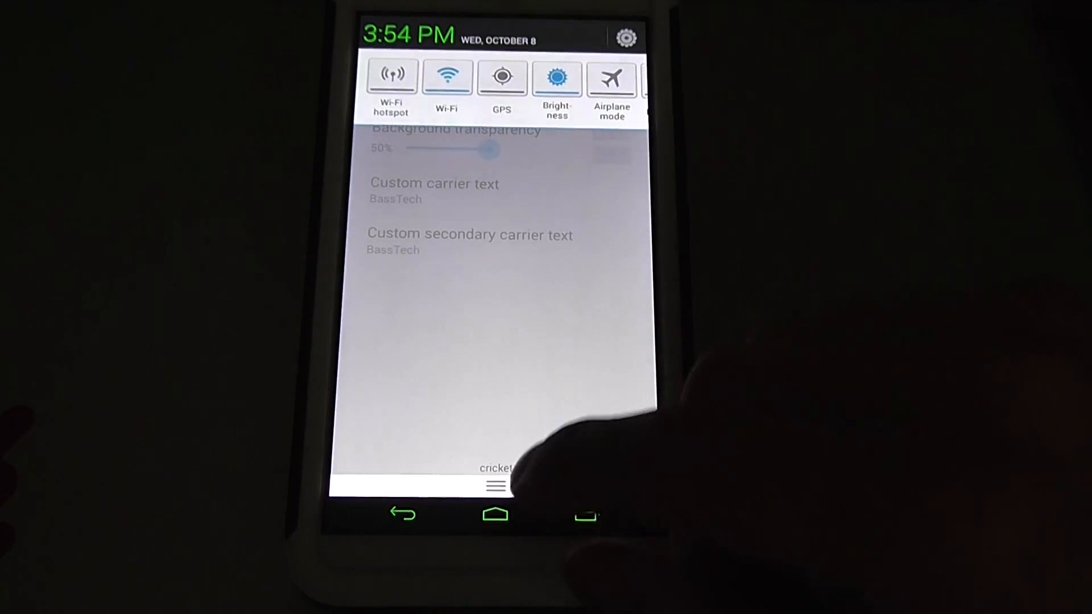
- Preview the drawer at 100% transparency, then bring background transparency down to 0%
left_click(436, 191)
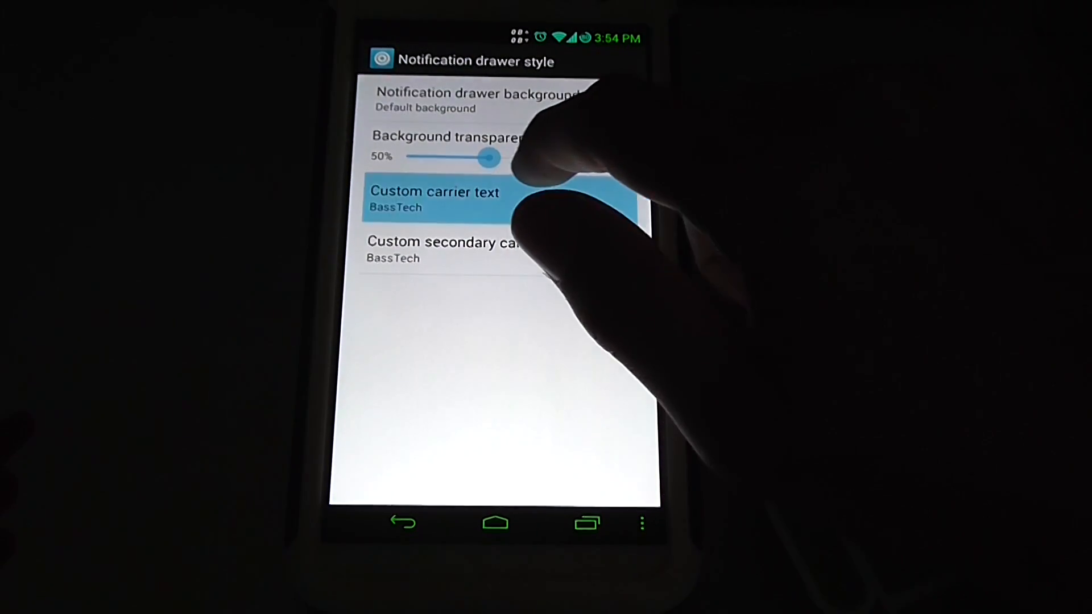
left_click_drag(488, 157, 571, 147)
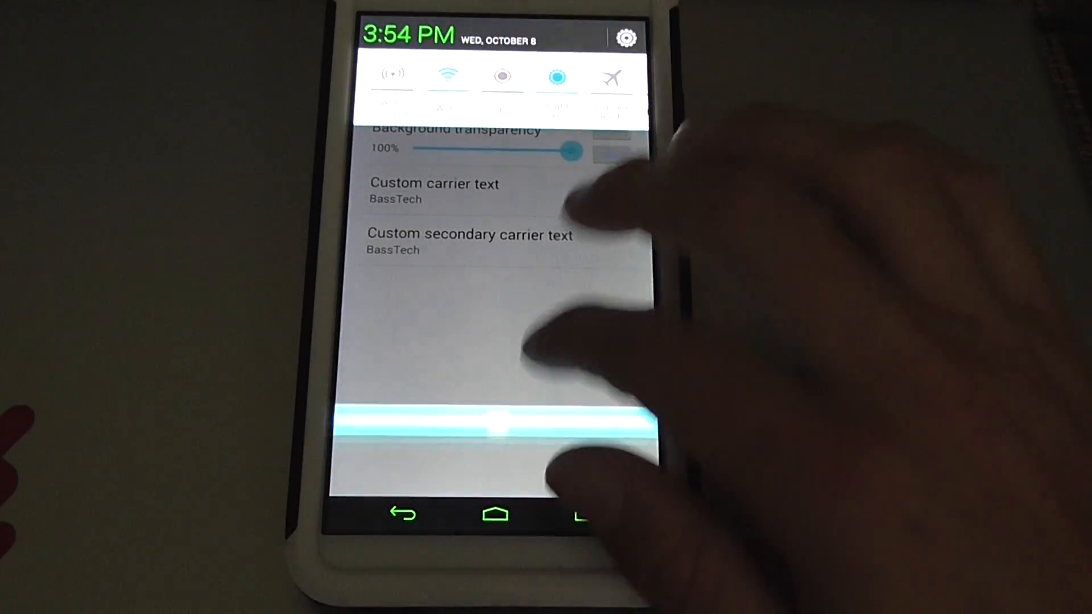
left_click_drag(567, 149, 376, 149)
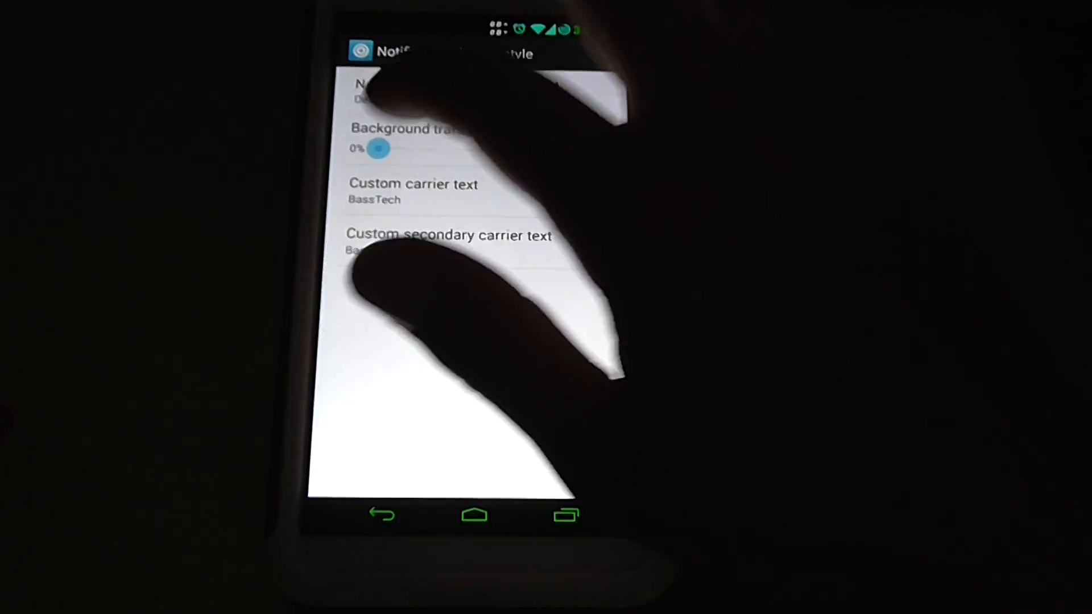
left_click(477, 91)
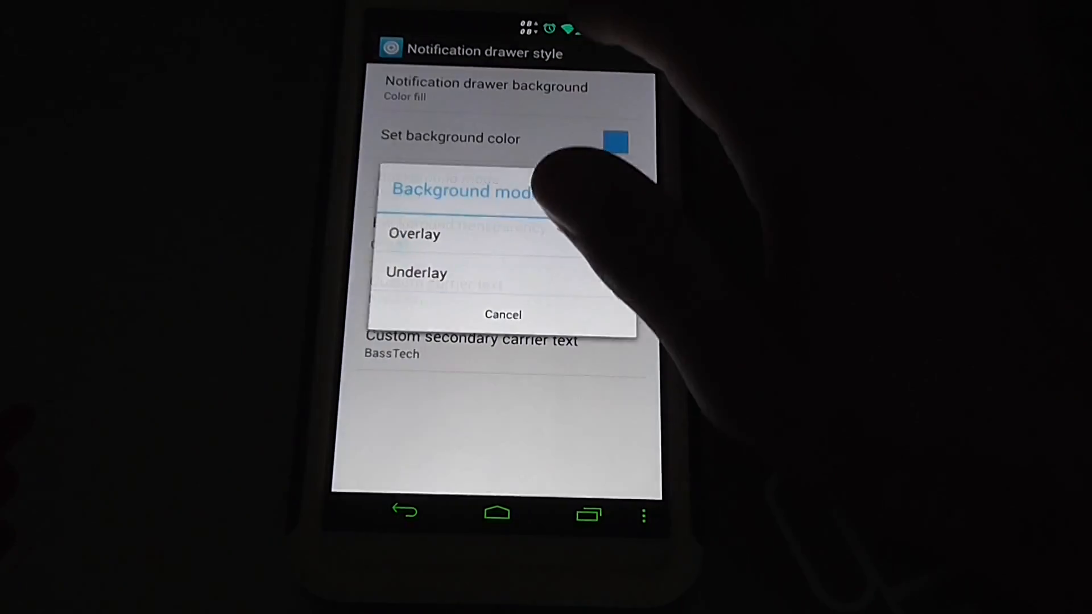
- Choose Underlay background mode, then select Custom image as the drawer background type
left_click(416, 272)
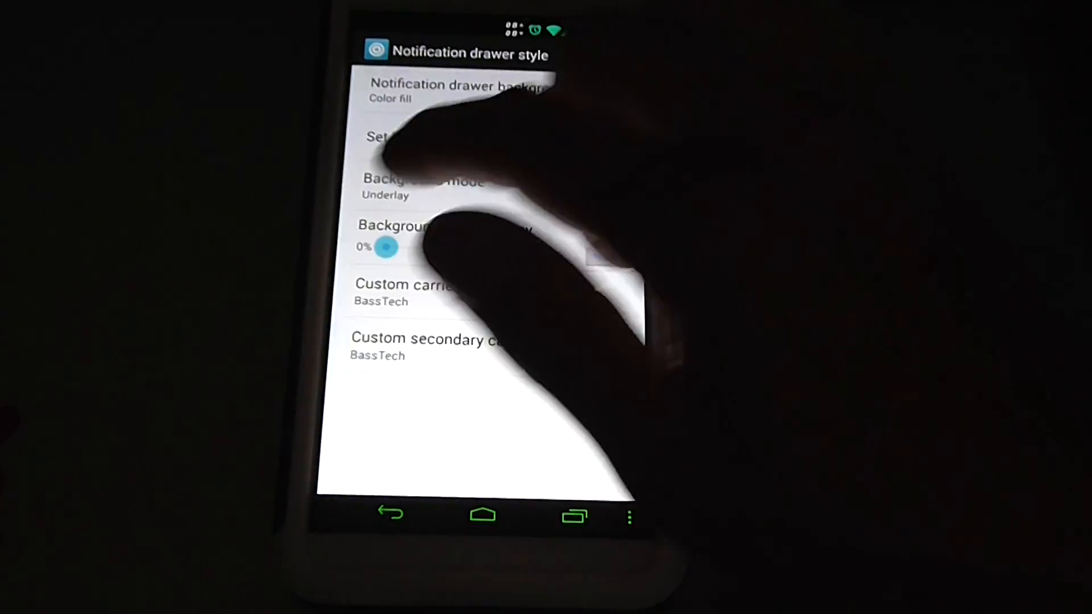
left_click(459, 91)
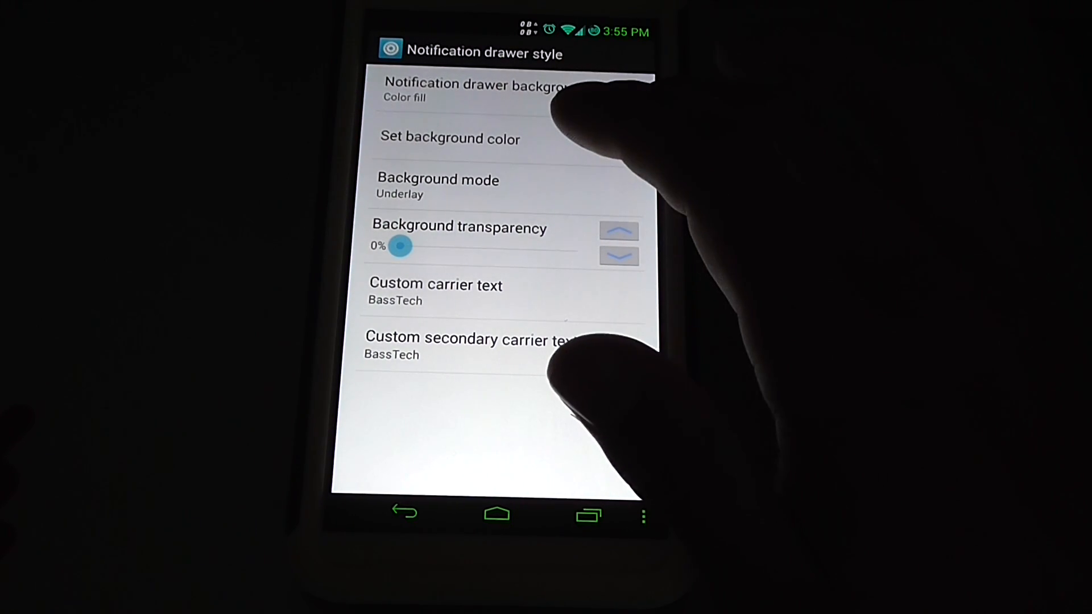
left_click(450, 137)
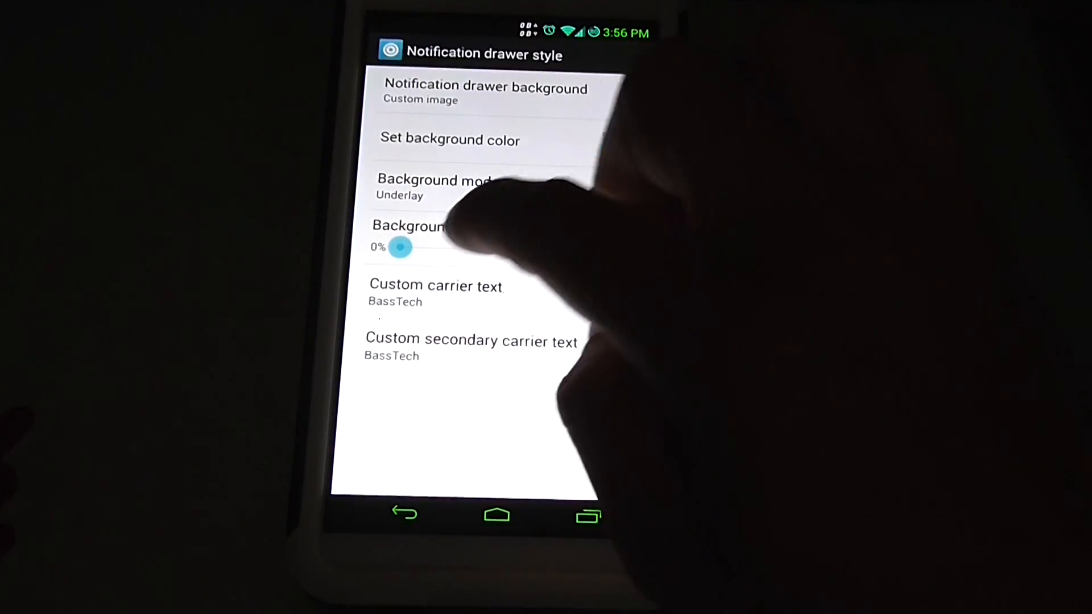
- Preview the custom image at 100% transparency and return it to 0%
left_click_drag(400, 246, 480, 245)
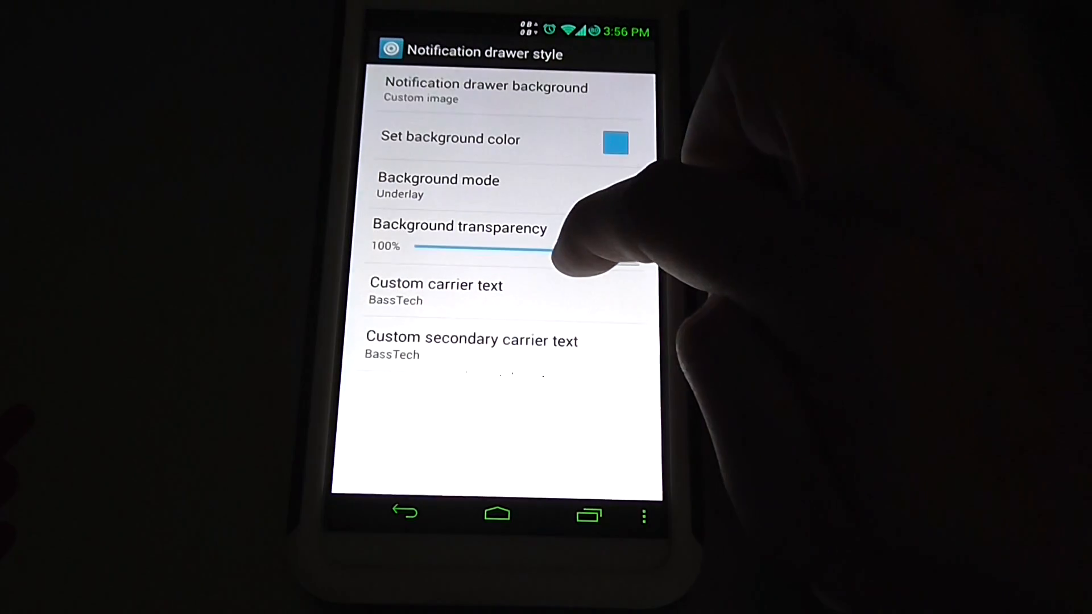
left_click_drag(557, 245, 401, 246)
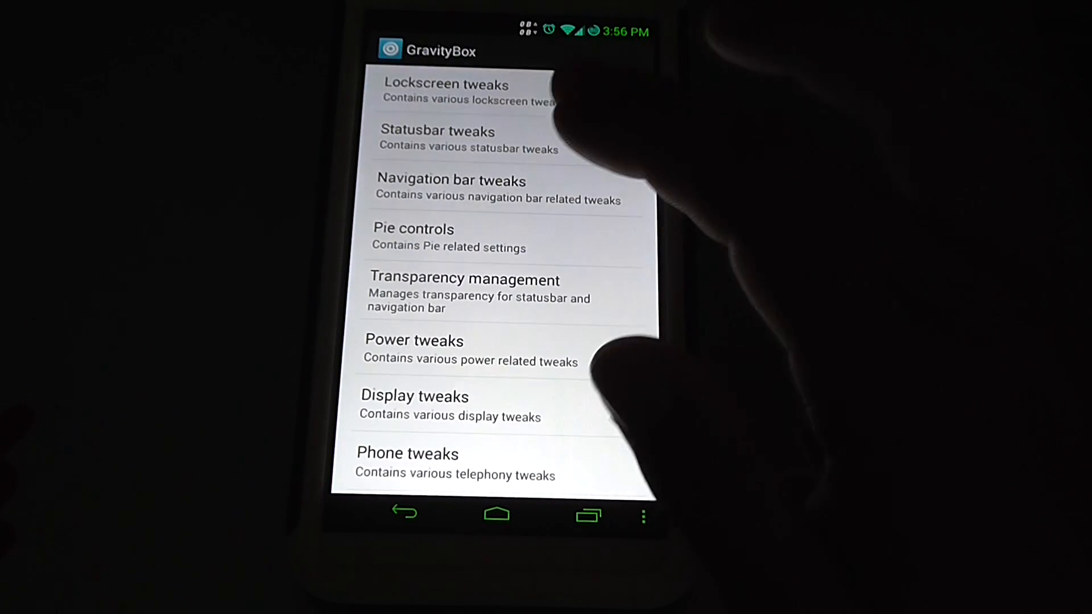
- Return to Statusbar tweaks > Notification drawer style to confirm the custom image setup
left_click(437, 139)
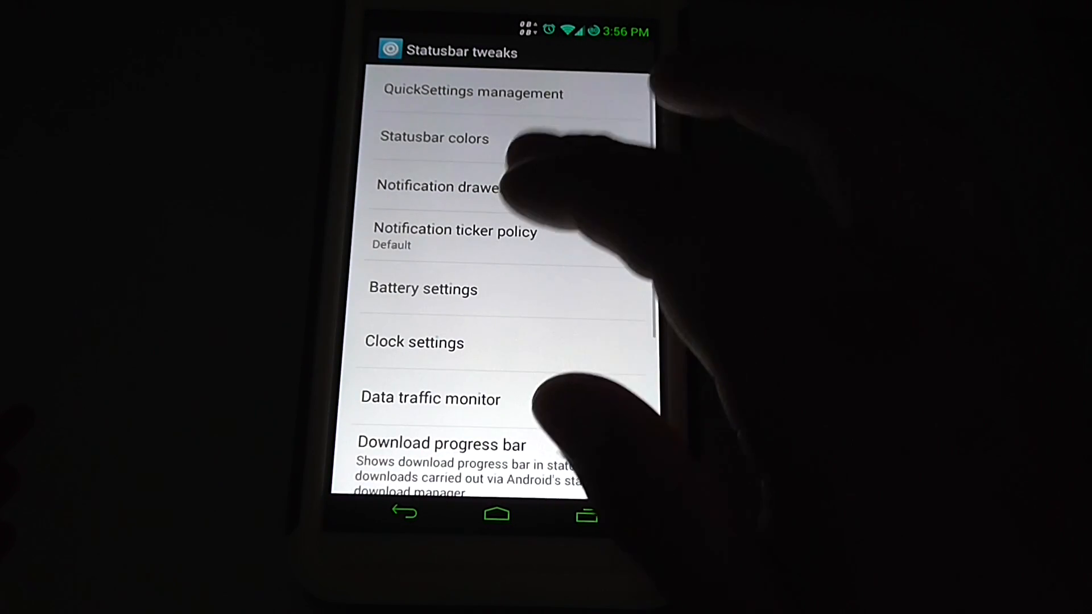
left_click(437, 185)
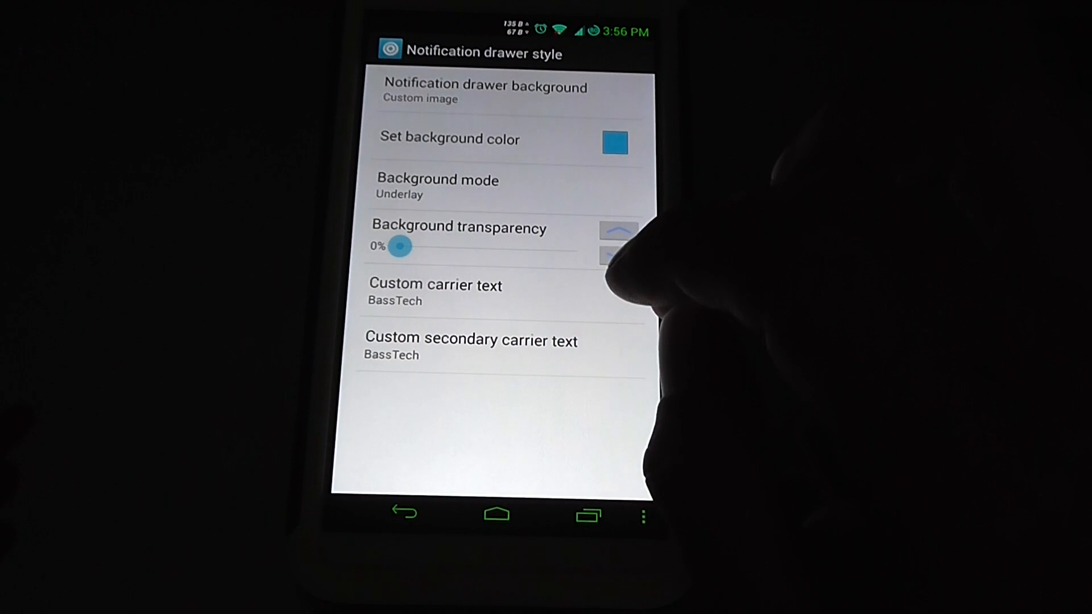